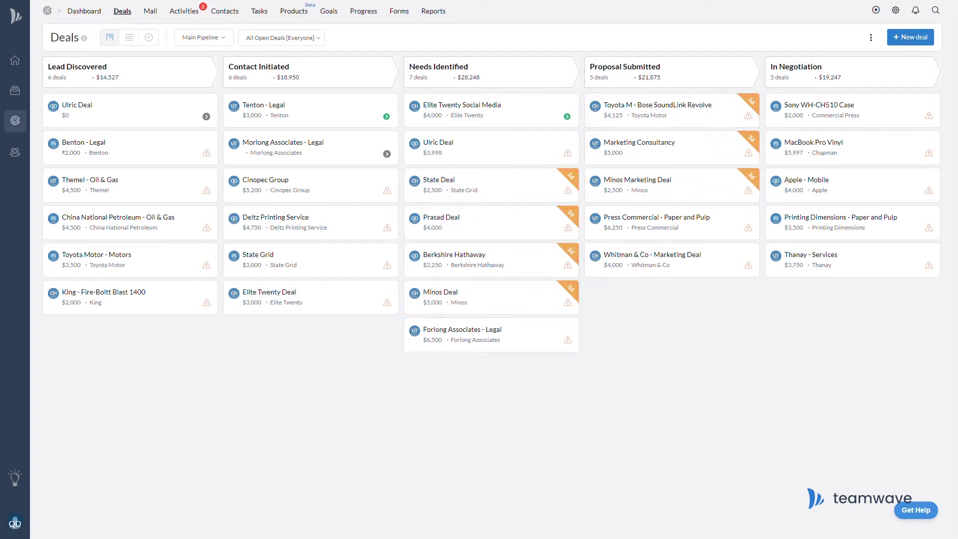
{"action": "mouse_move", "coordinate": [896, 10]}
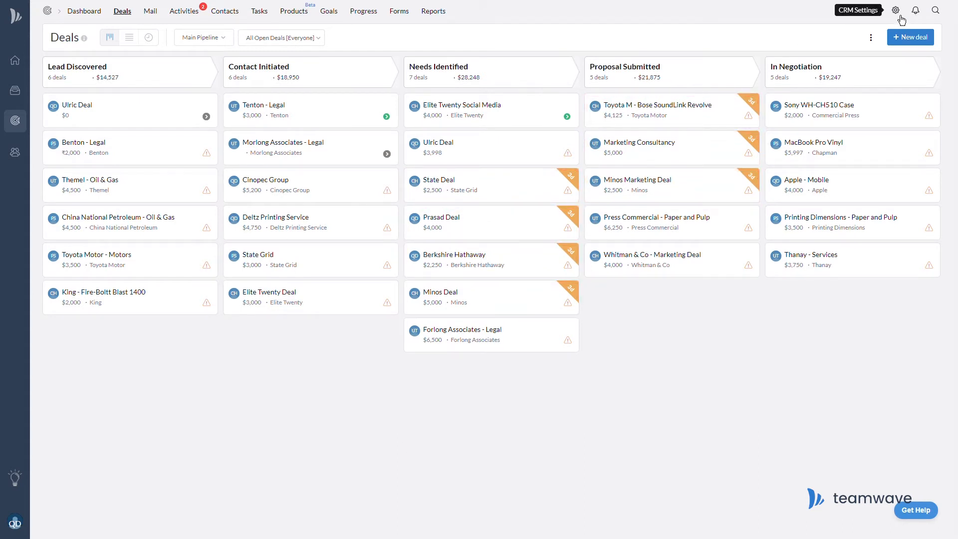
- Leave the deals board for the CRM Settings pipeline configuration
{"action": "left_click", "coordinate": [896, 10]}
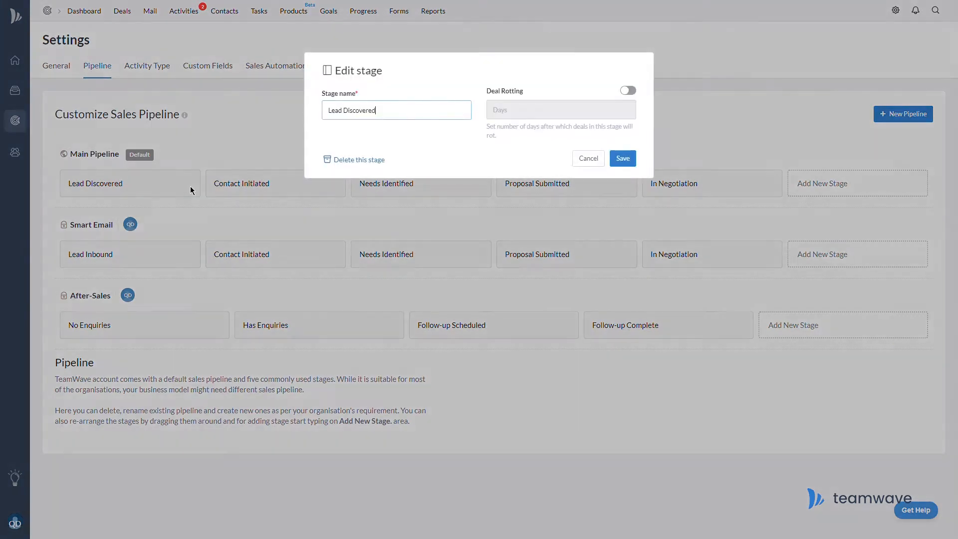
- Switch on Deal Rotting at 3 days for Lead Discovered and save
{"action": "left_click", "coordinate": [628, 90]}
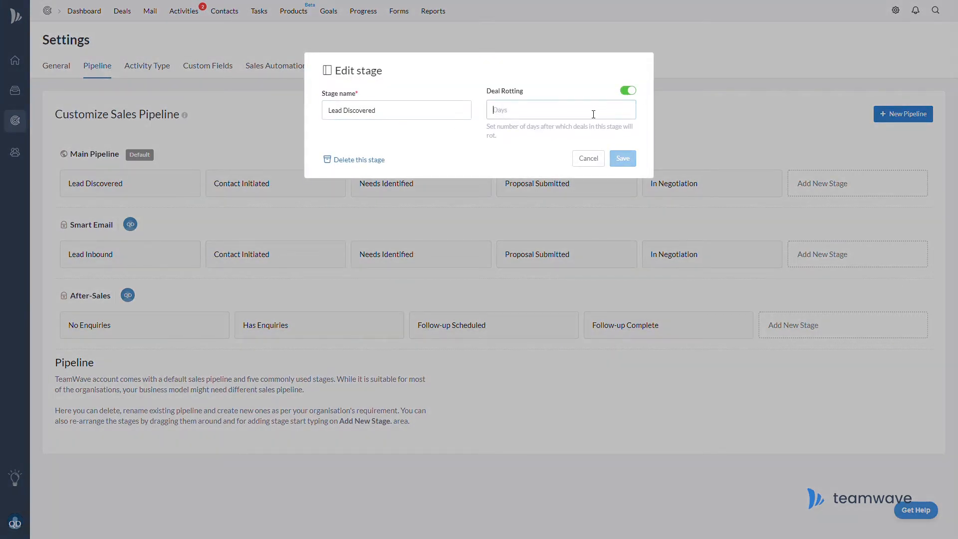
{"action": "type", "text": "3"}
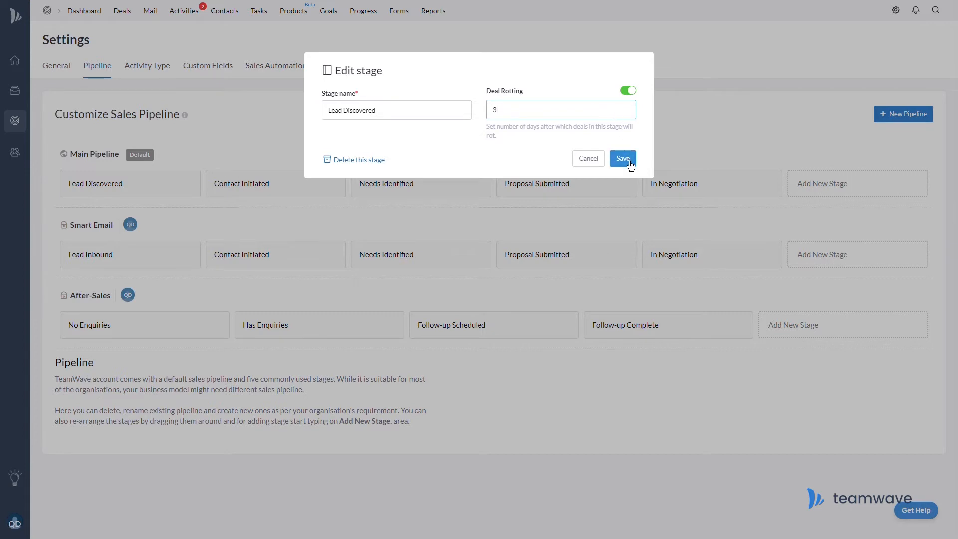
{"action": "left_click", "coordinate": [622, 158]}
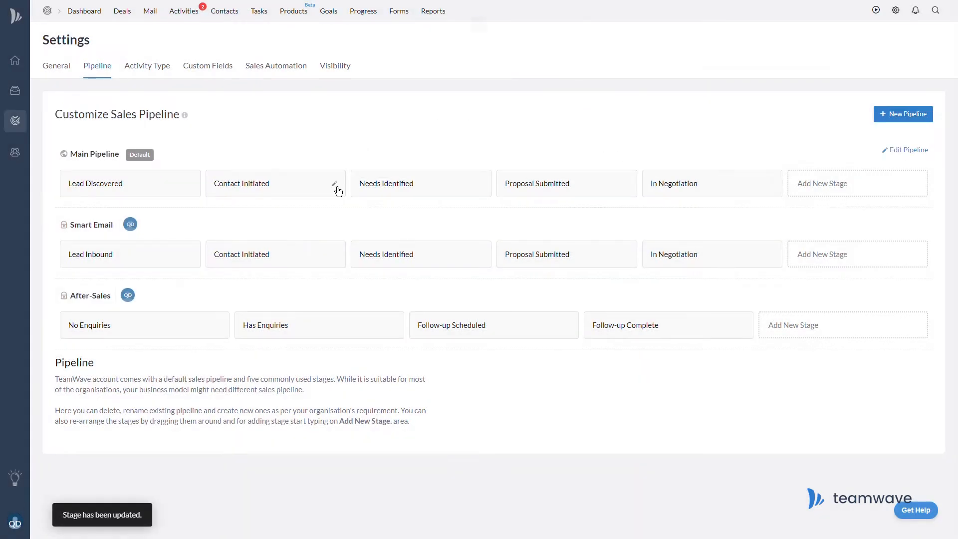
{"action": "left_click", "coordinate": [335, 183]}
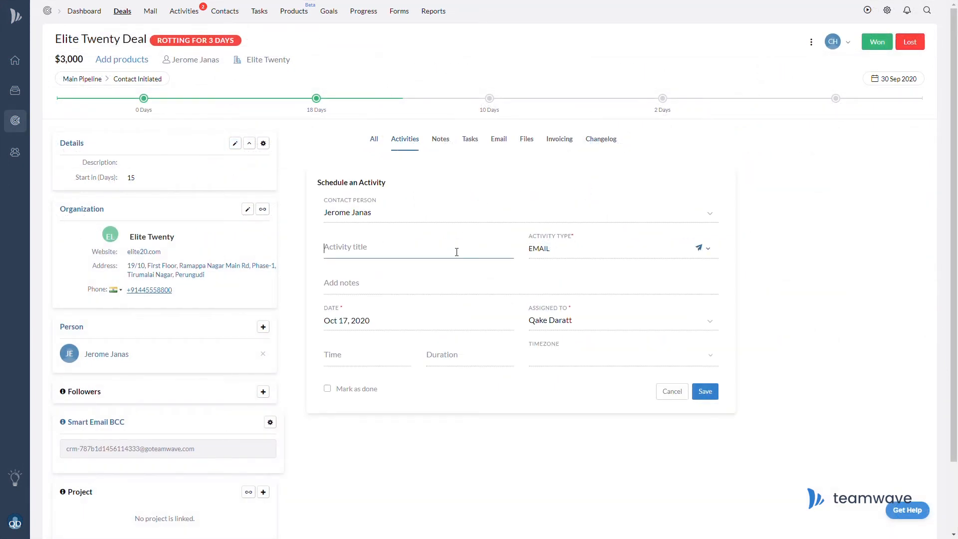
- Schedule a CALL titled 'Contact with offer' at 04:00 PM and save it
{"action": "left_click", "coordinate": [707, 248]}
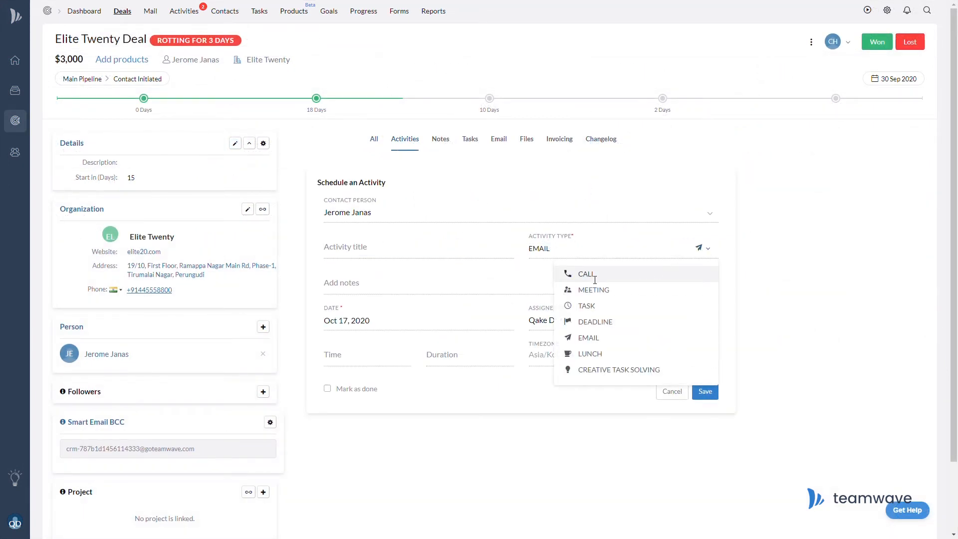
{"action": "left_click", "coordinate": [586, 274]}
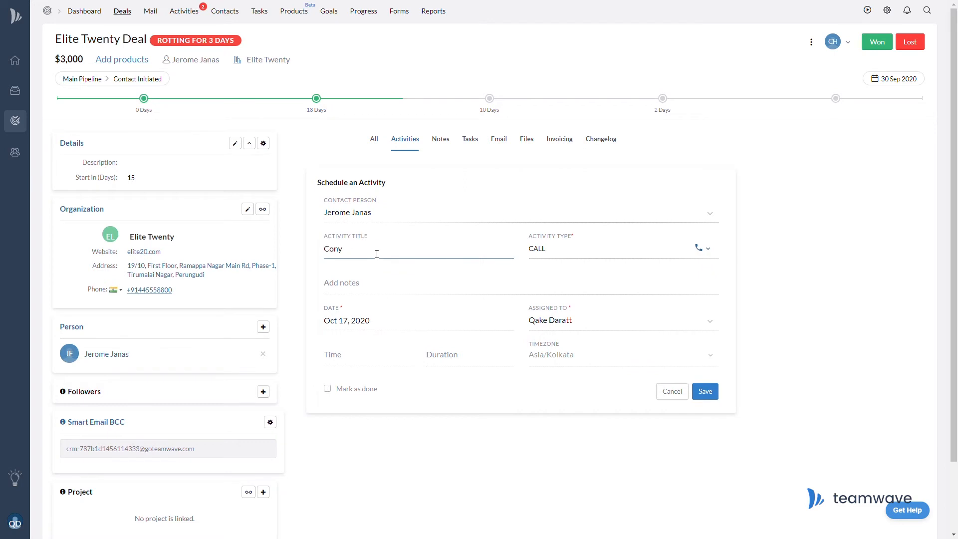
{"action": "type", "text": "Contact with offer"}
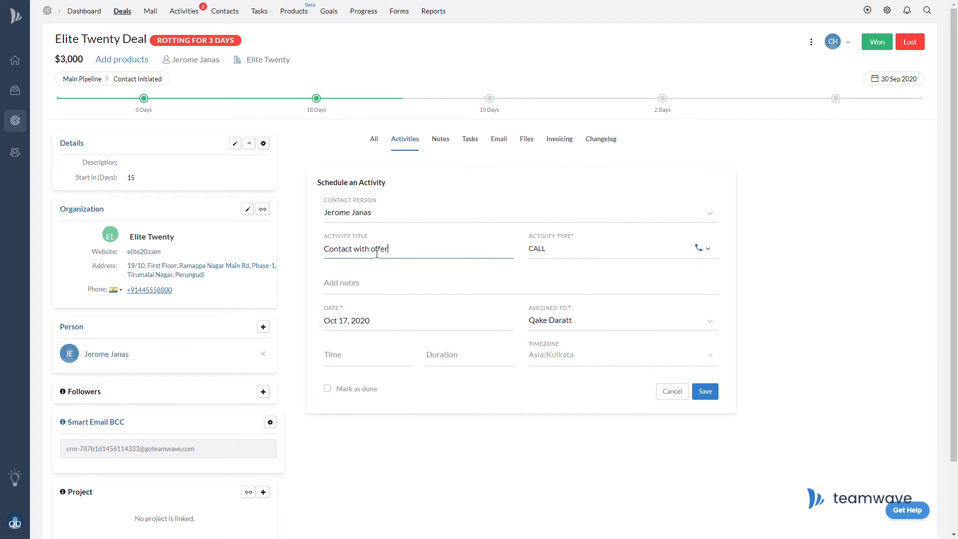
{"action": "left_click", "coordinate": [367, 355]}
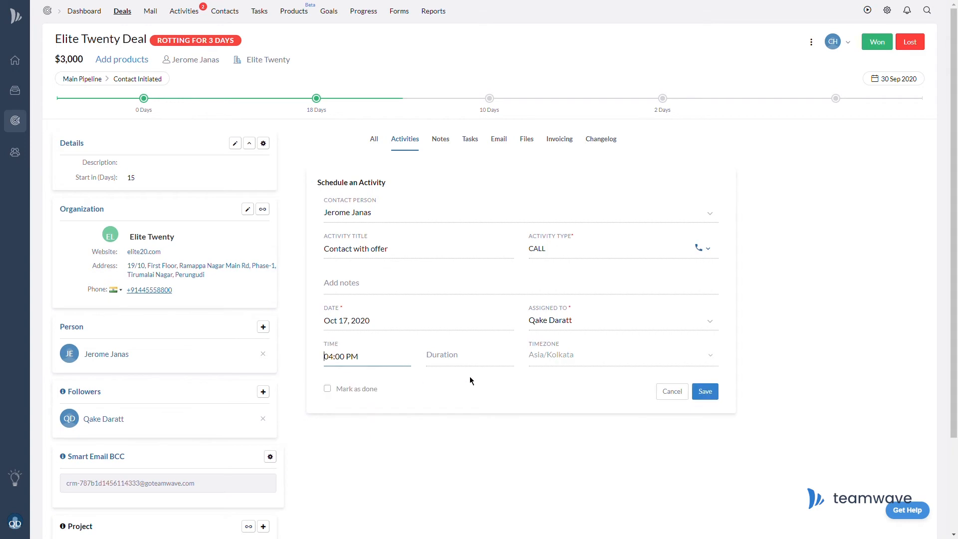
{"action": "left_click", "coordinate": [705, 391]}
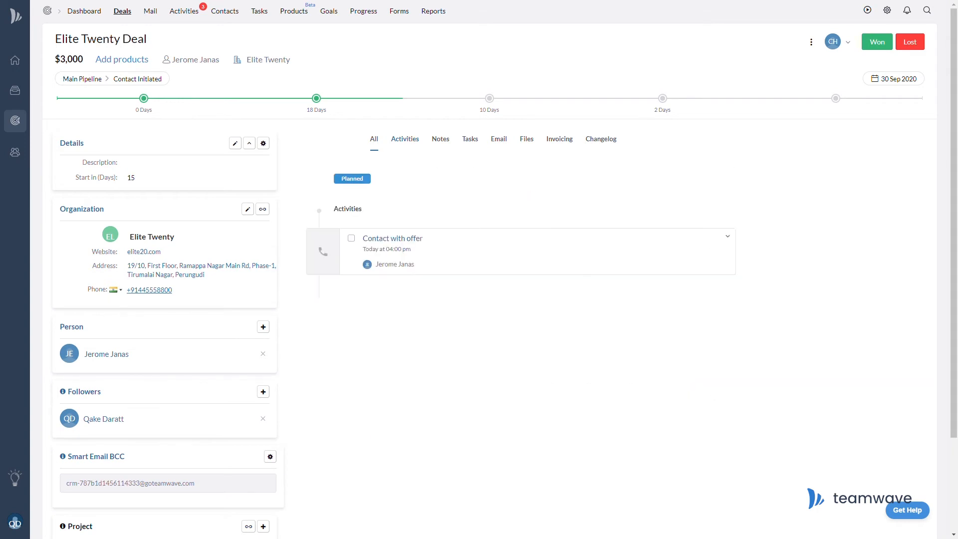
- Review the rotting deals on the Deals board, then return to CRM Settings
{"action": "left_click", "coordinate": [122, 11]}
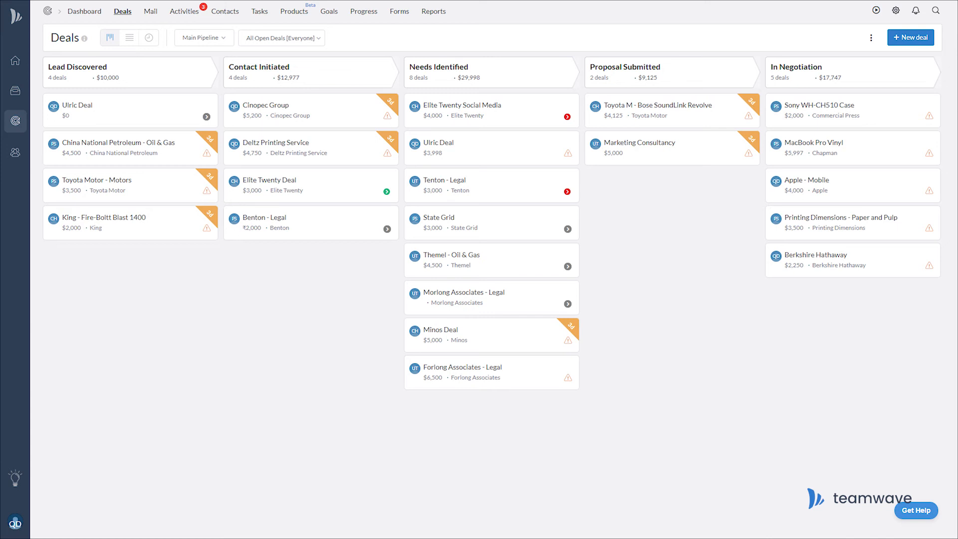
{"action": "left_click", "coordinate": [895, 10]}
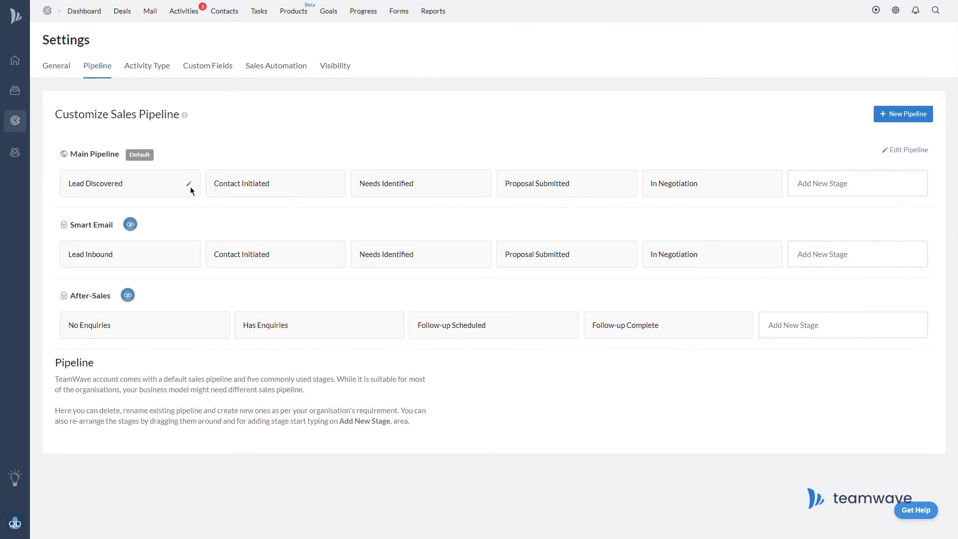
- Save 3-day Deal Rotting on Lead Discovered and cancel the Contact Initiated editor
{"action": "left_click", "coordinate": [189, 184]}
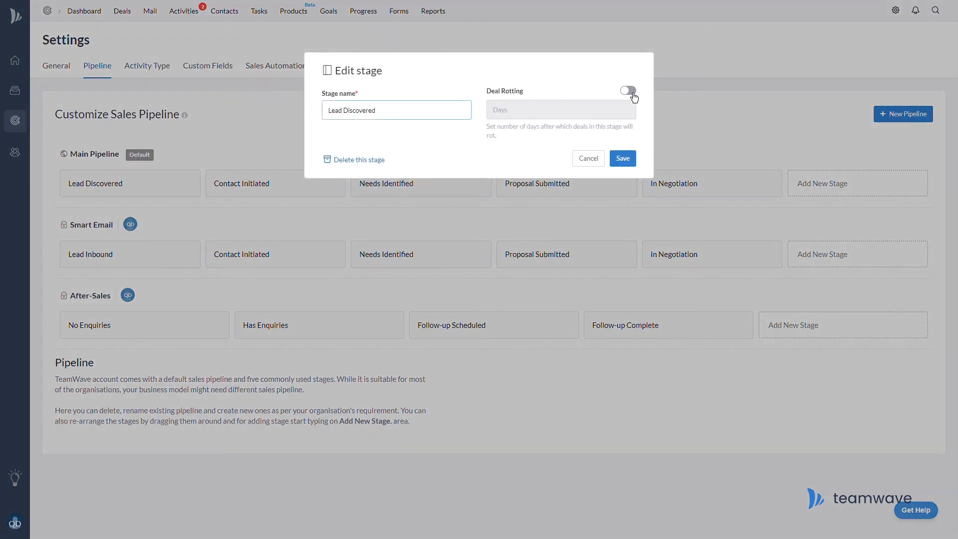
{"action": "left_click", "coordinate": [627, 90]}
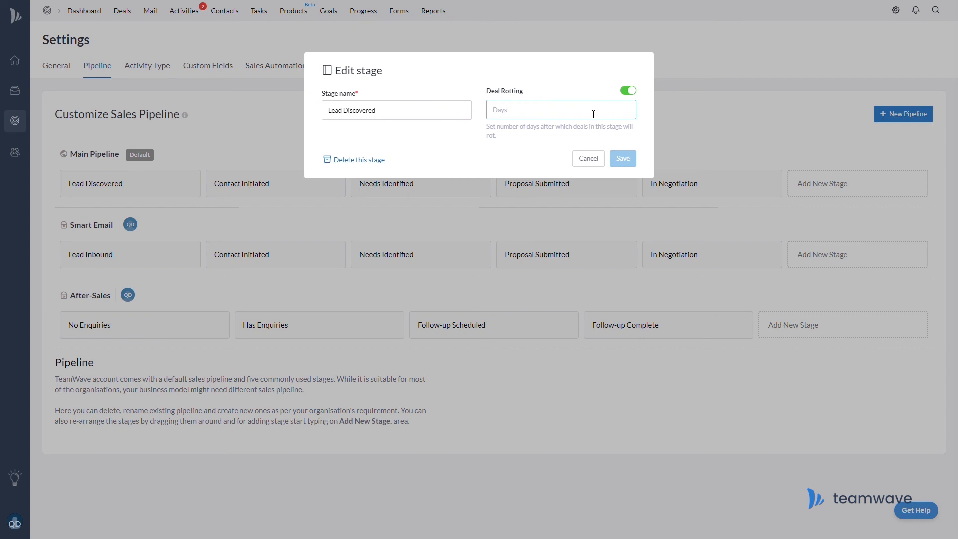
{"action": "type", "text": "3"}
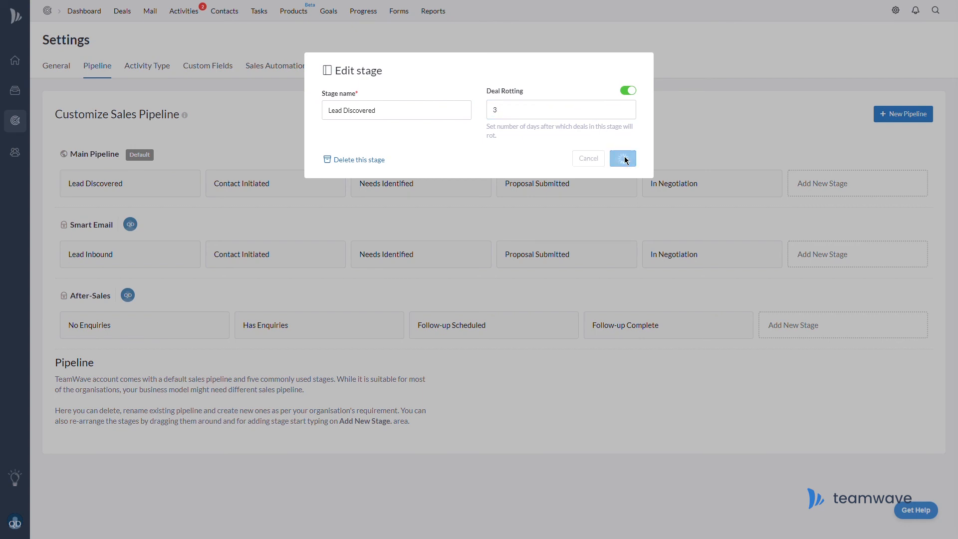
{"action": "left_click", "coordinate": [622, 158]}
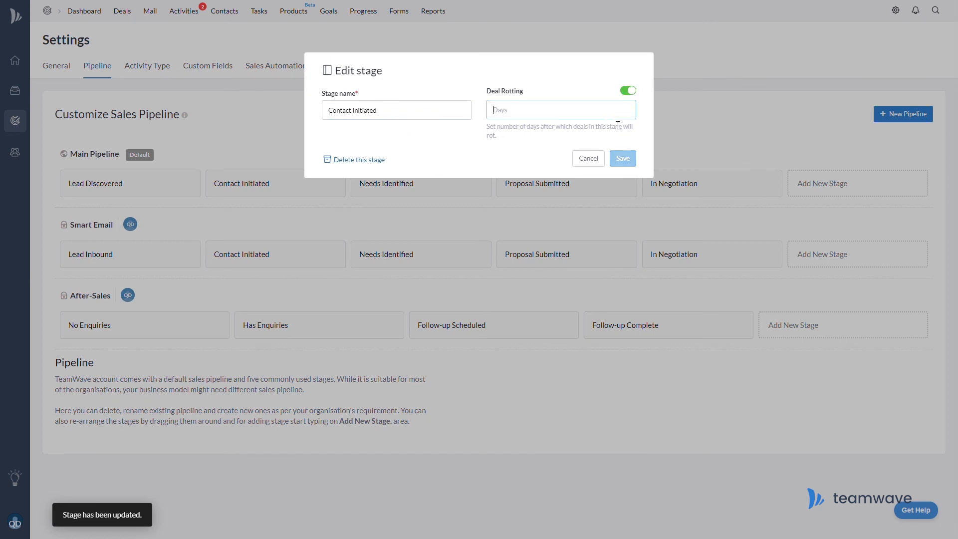
{"action": "left_click", "coordinate": [588, 158]}
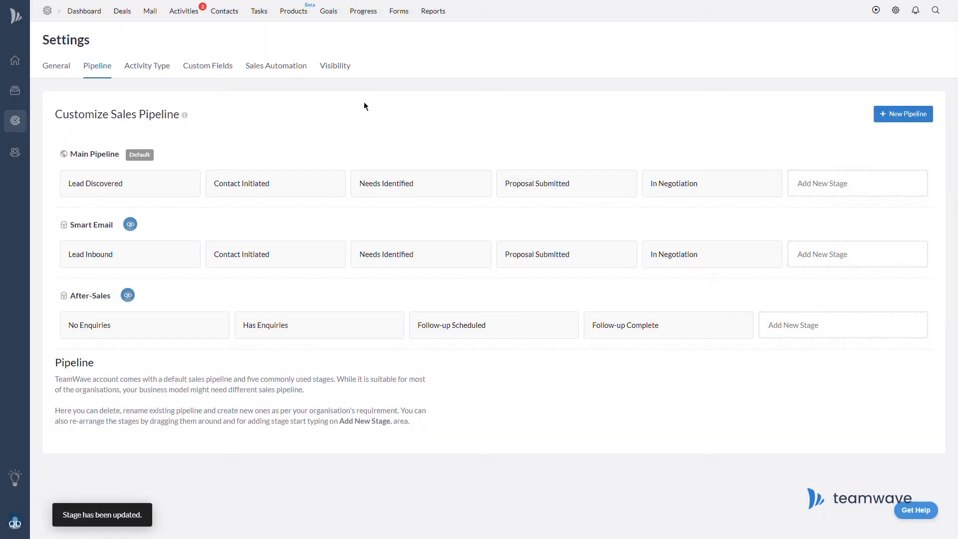
{"action": "mouse_move", "coordinate": [196, 194]}
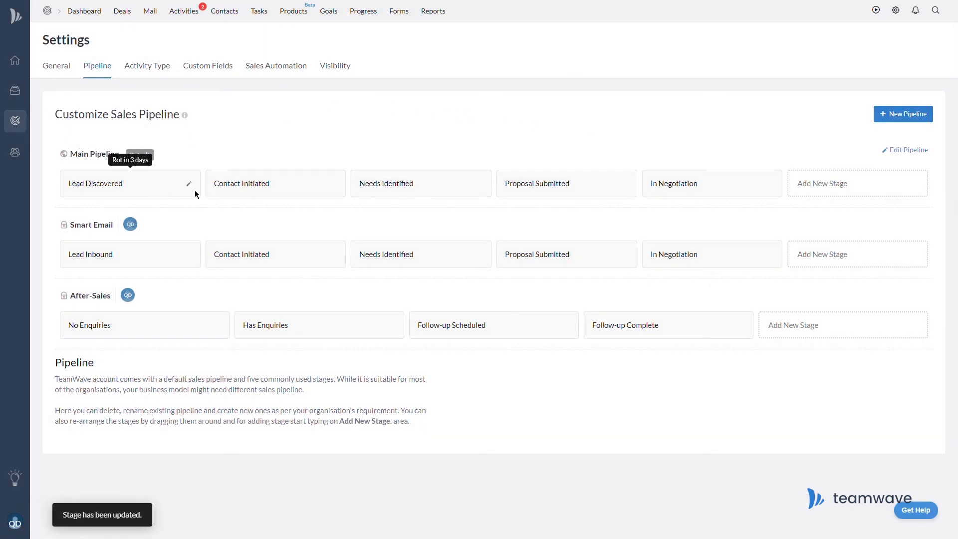